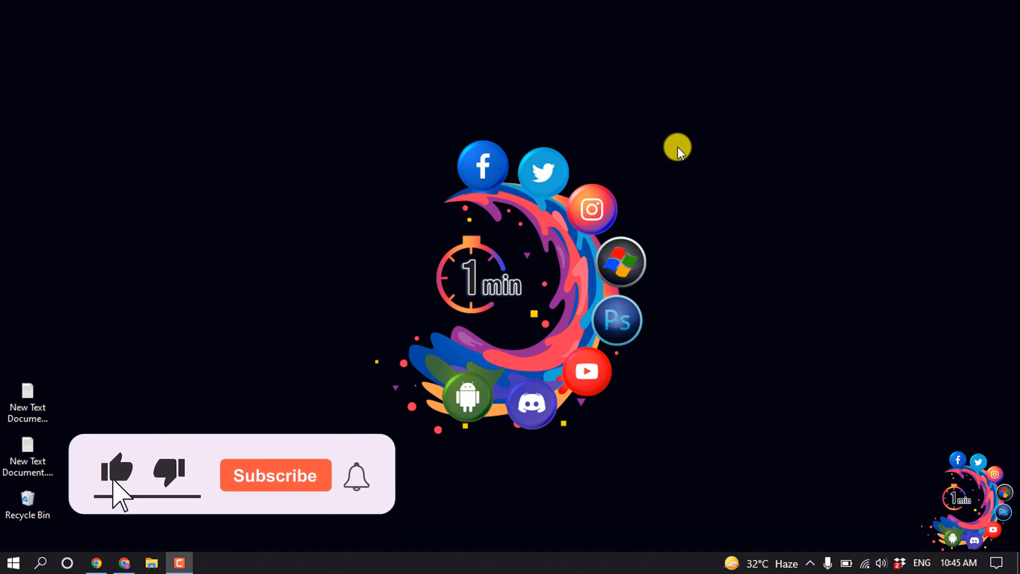
# Step: Go to Admin and begin creating a new property for the account
pyautogui.click(275, 475)
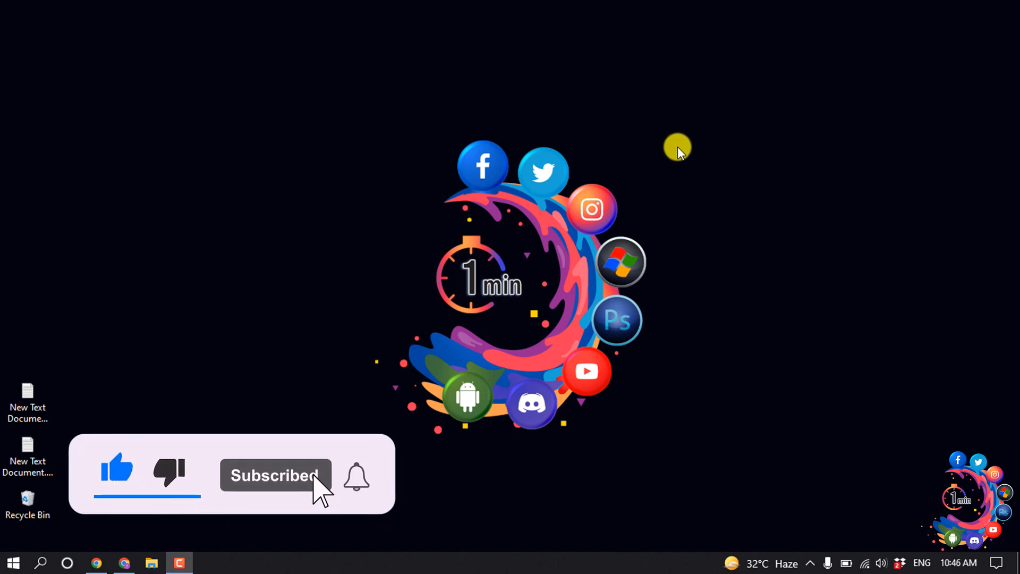
pyautogui.click(94, 563)
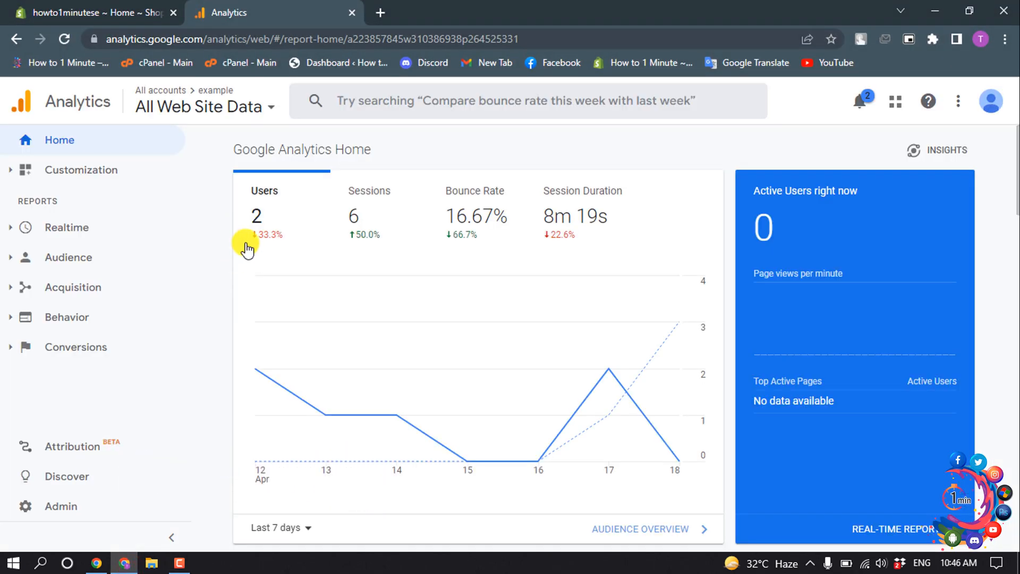
pyautogui.moveTo(325, 416)
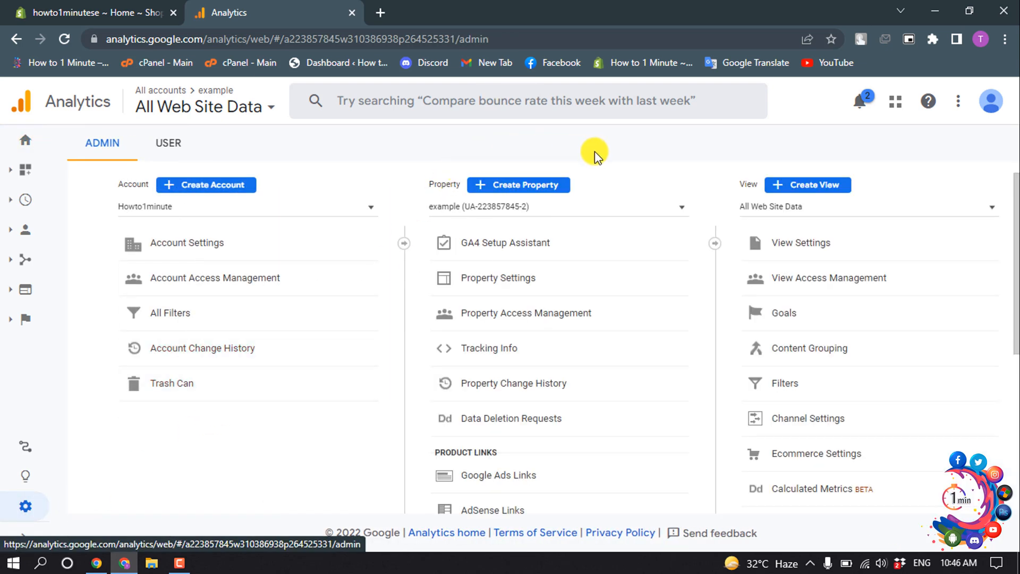
pyautogui.click(519, 184)
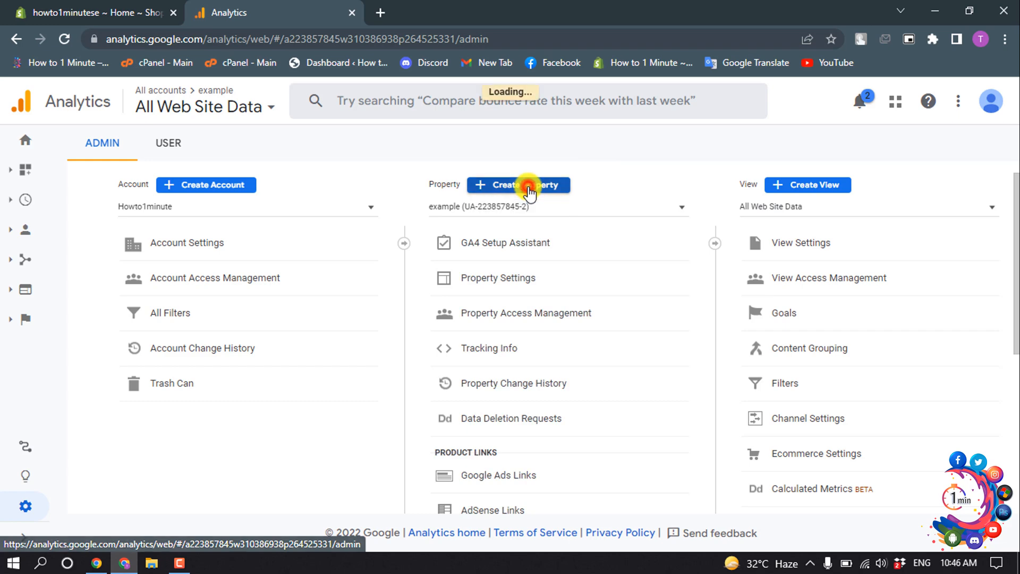
pyautogui.click(519, 185)
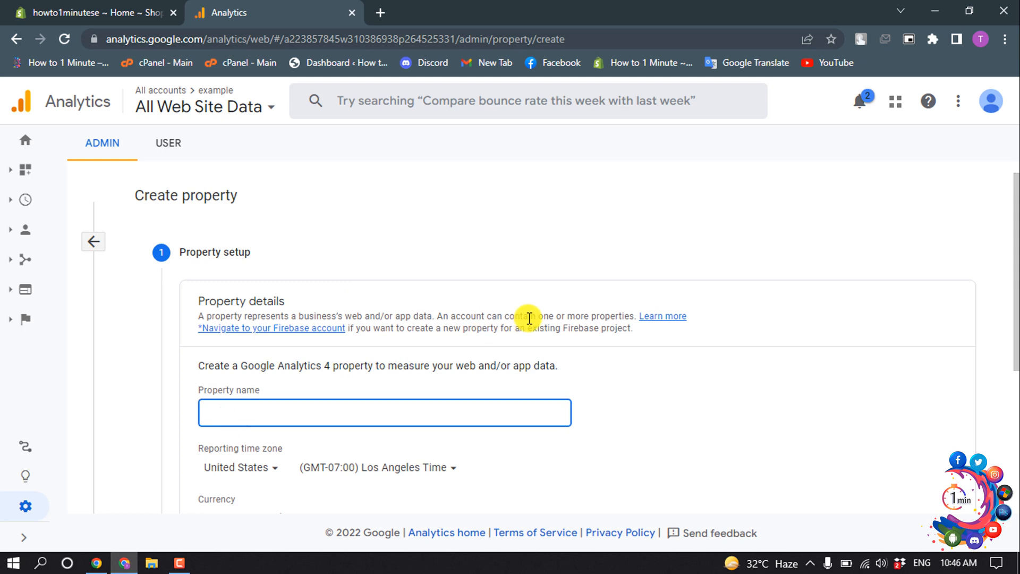
# Step: Name the property Howto1minute and show the advanced property options
pyautogui.write('Howto1')
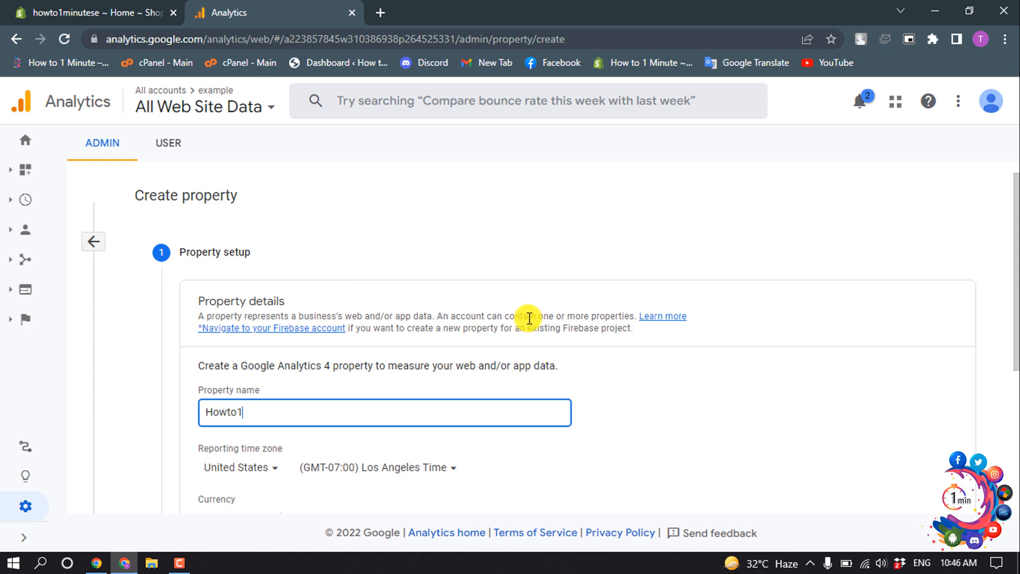
pyautogui.write('minute')
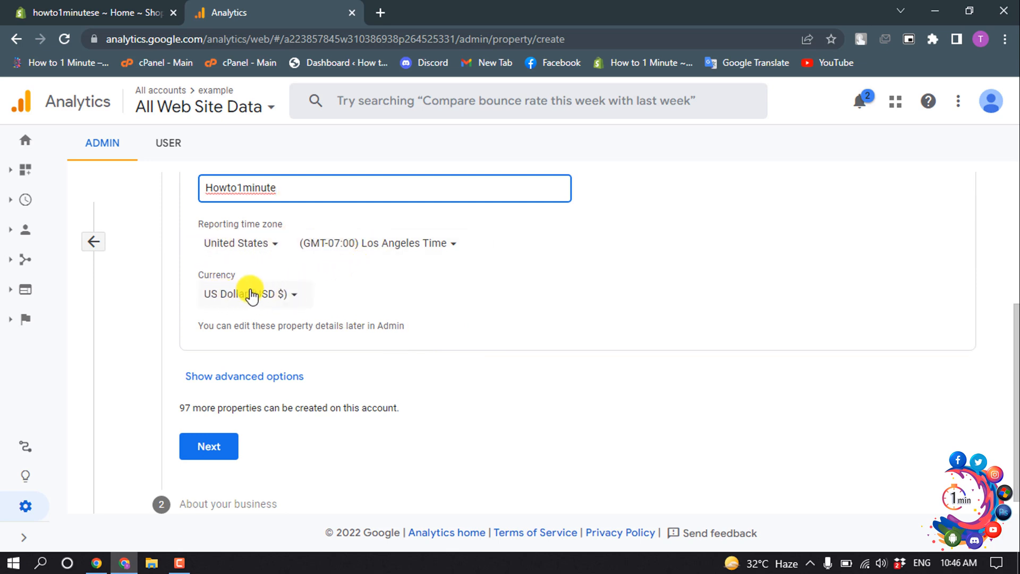
pyautogui.click(253, 293)
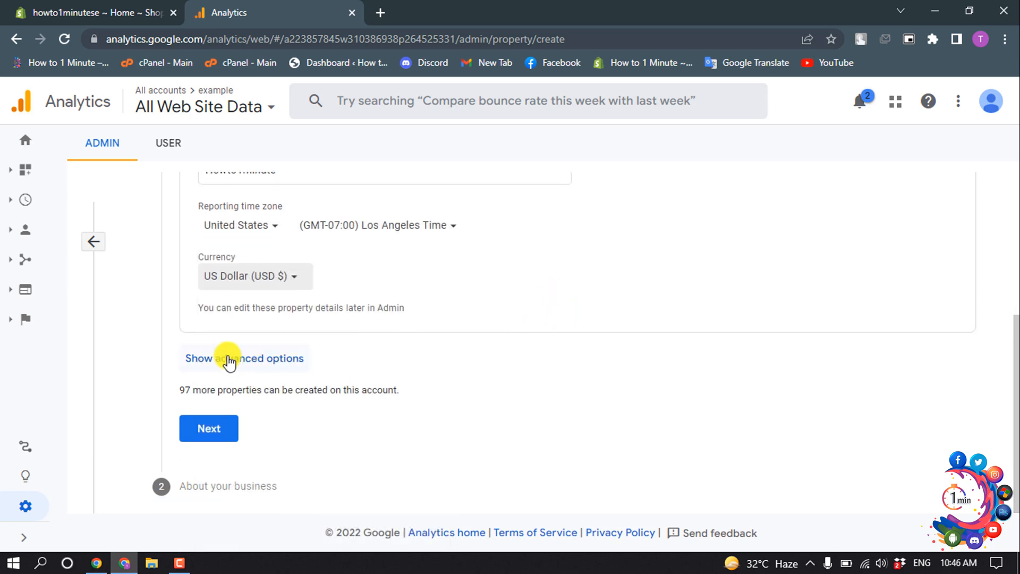
pyautogui.click(244, 358)
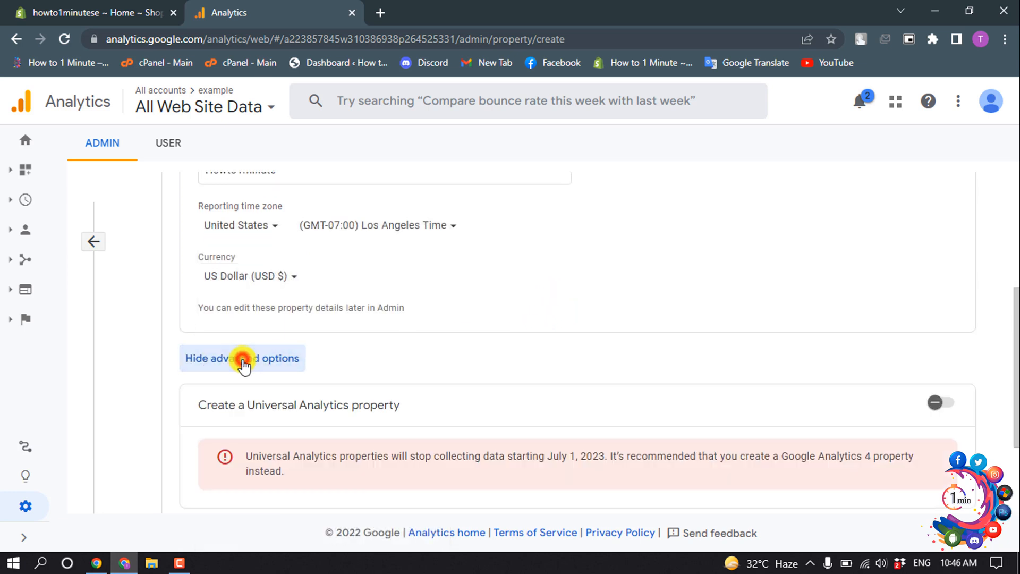
pyautogui.scroll(-3)
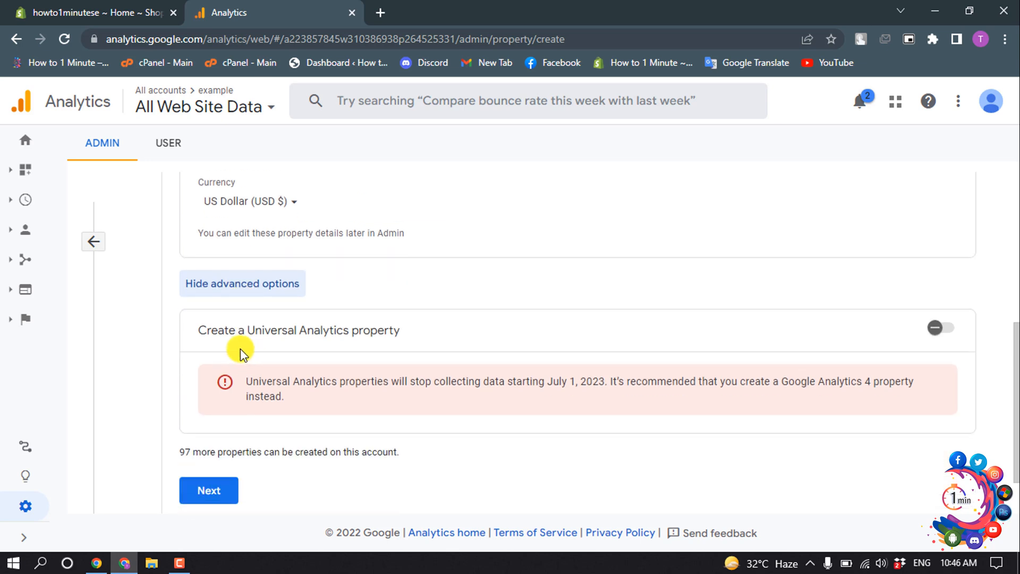
pyautogui.moveTo(320, 335)
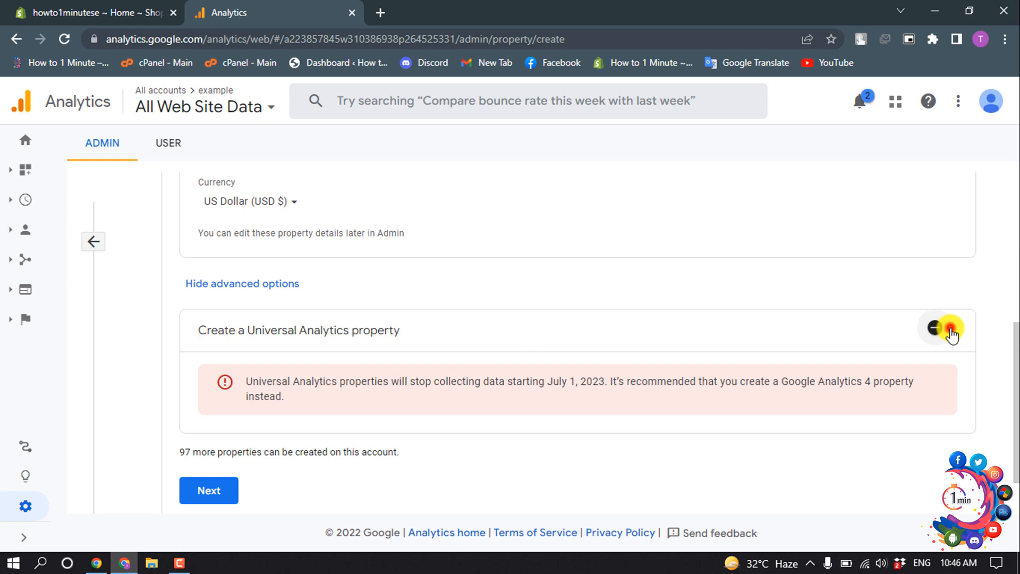
# Step: Enable a Universal Analytics-only property for howto1minutese.myshopify.com and continue to business details
pyautogui.click(941, 328)
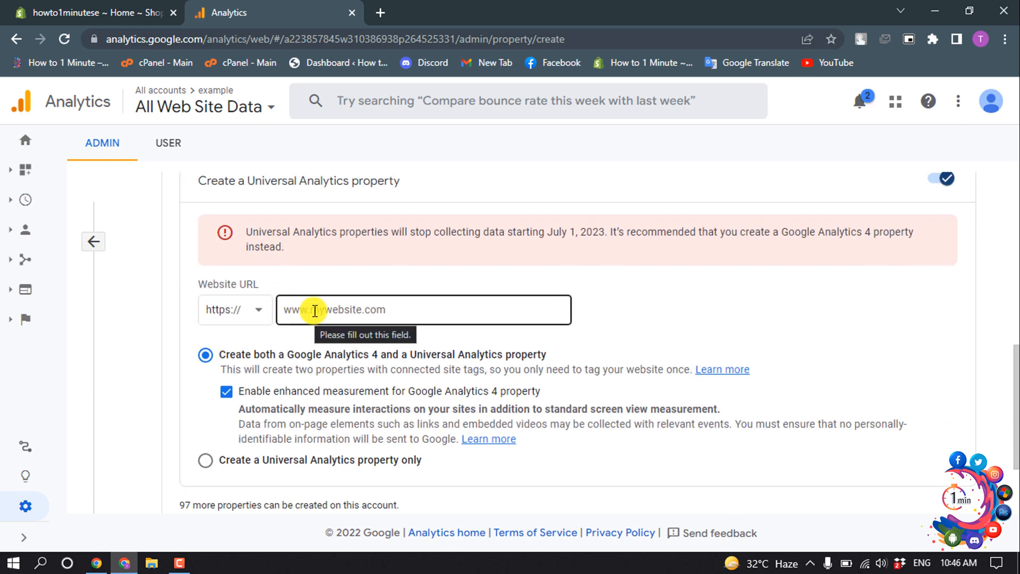
pyautogui.click(91, 13)
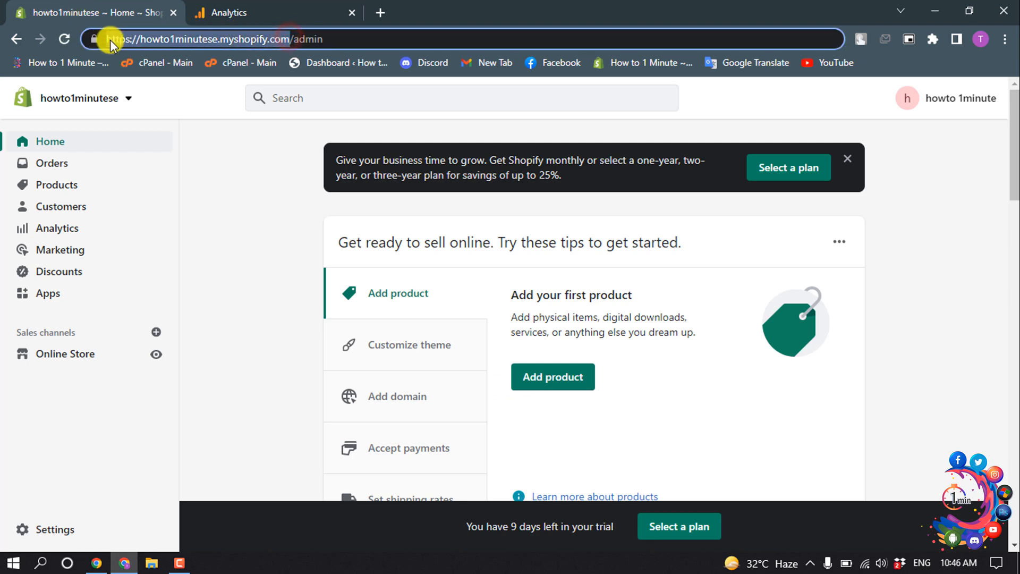
pyautogui.click(228, 12)
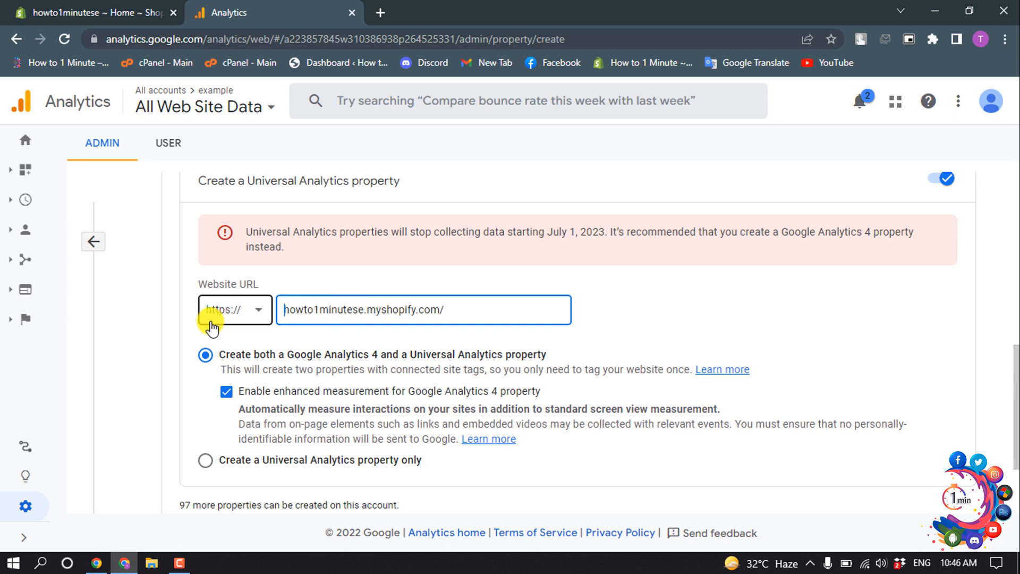
pyautogui.scroll(-3)
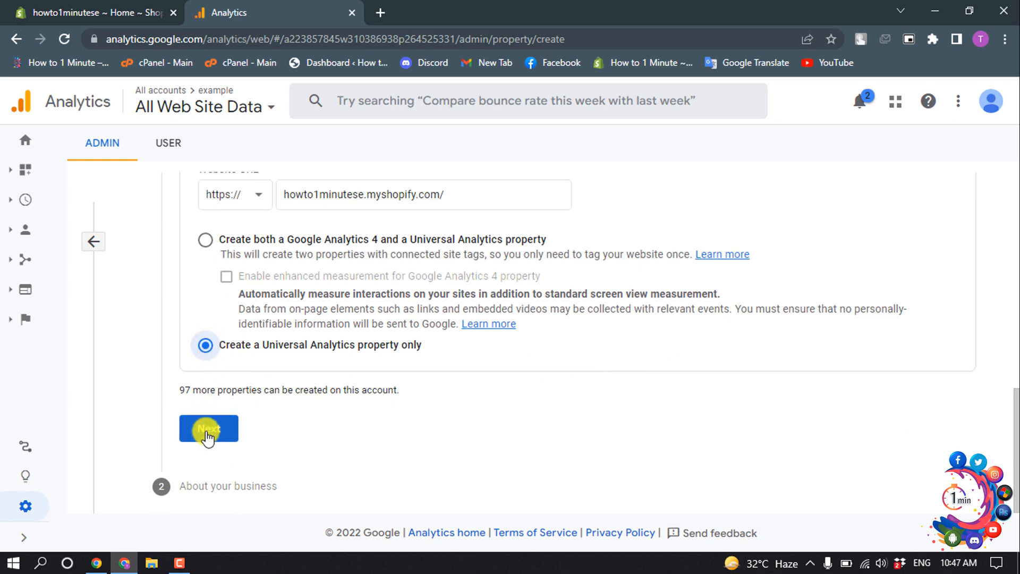
pyautogui.click(209, 428)
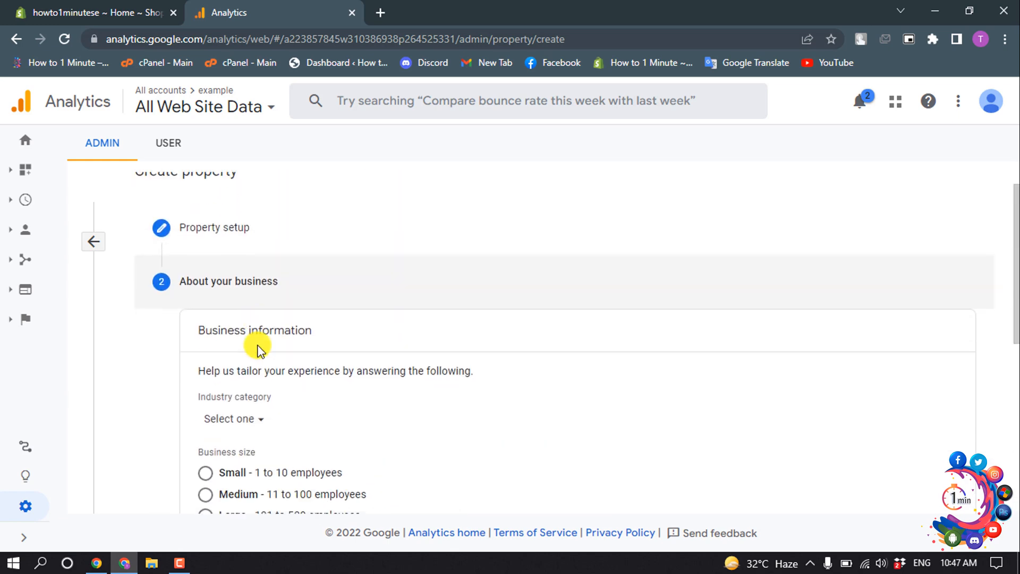
# Step: Set the industry to Beauty & Fitness and create the Howto1minute property
pyautogui.scroll(-3)
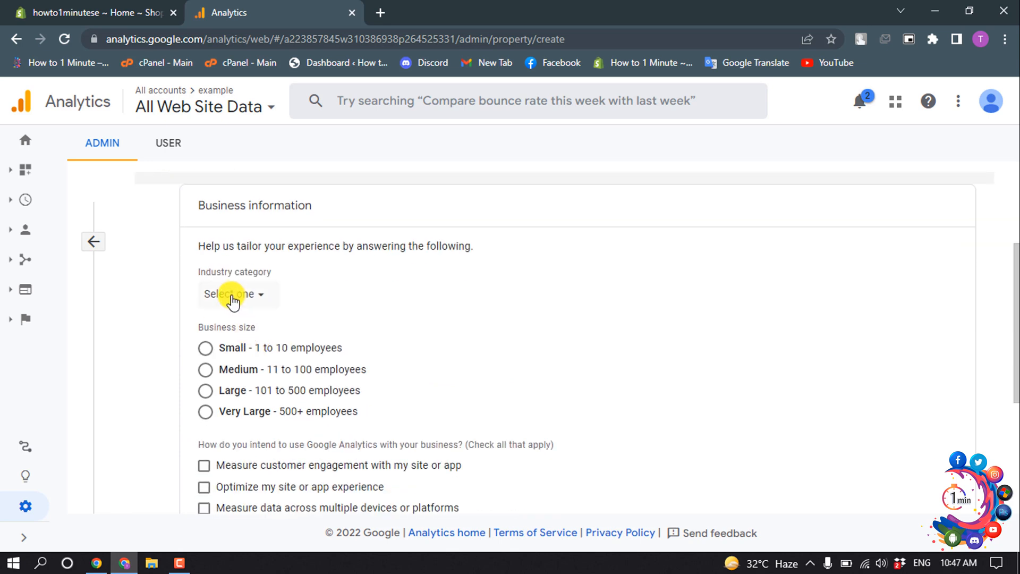
pyautogui.moveTo(233, 297)
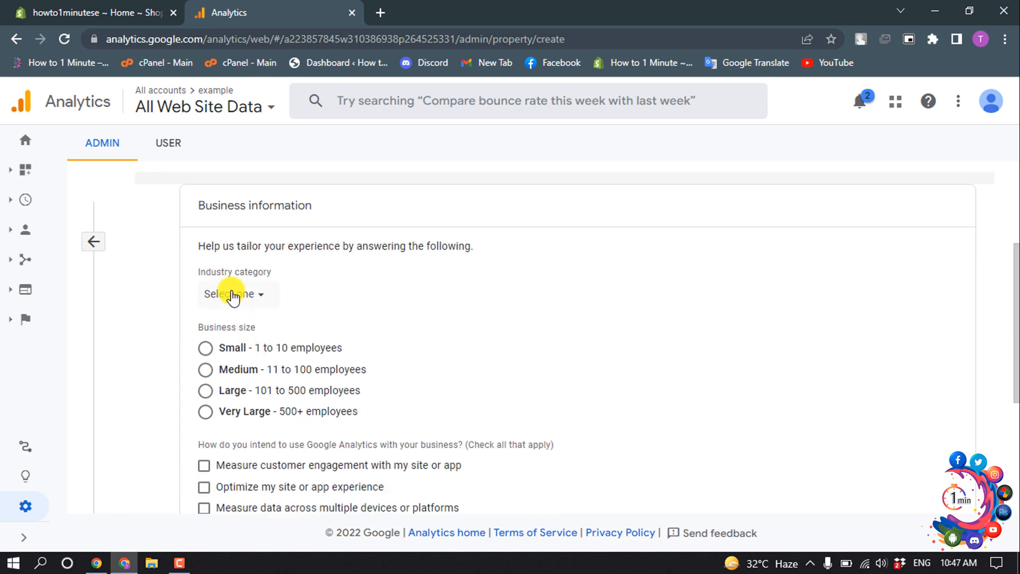
pyautogui.click(238, 295)
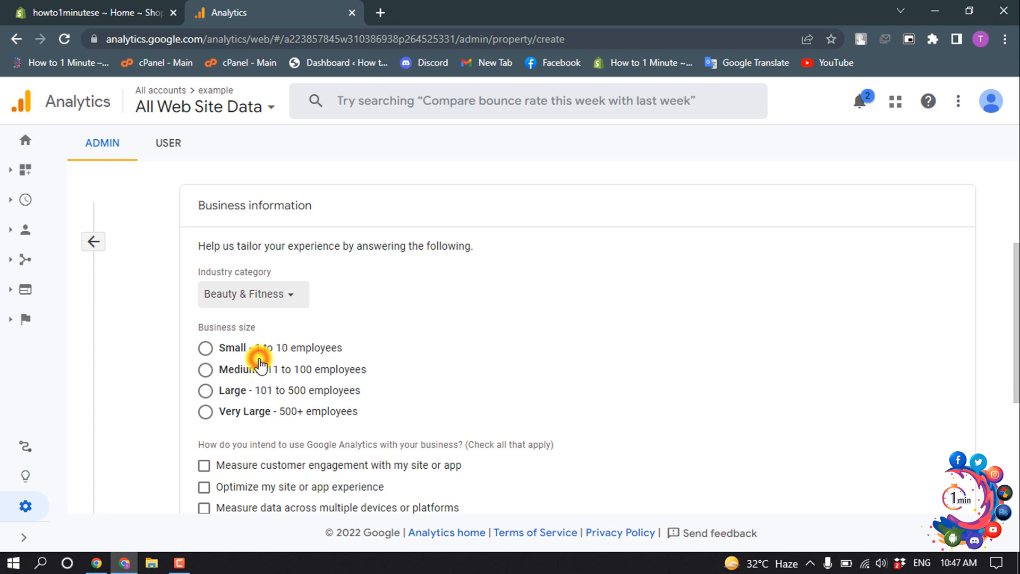
pyautogui.scroll(-3)
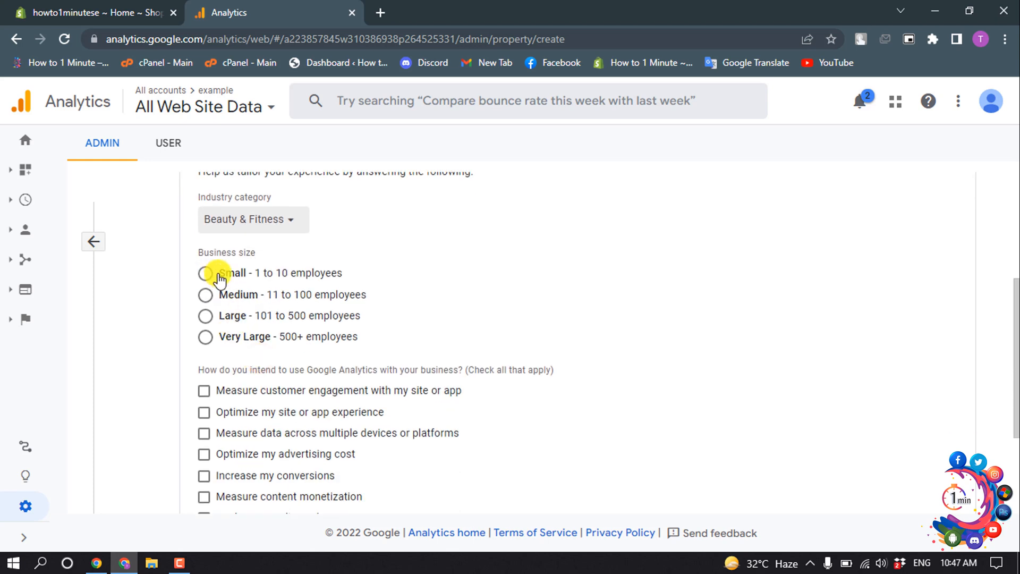
pyautogui.scroll(-3)
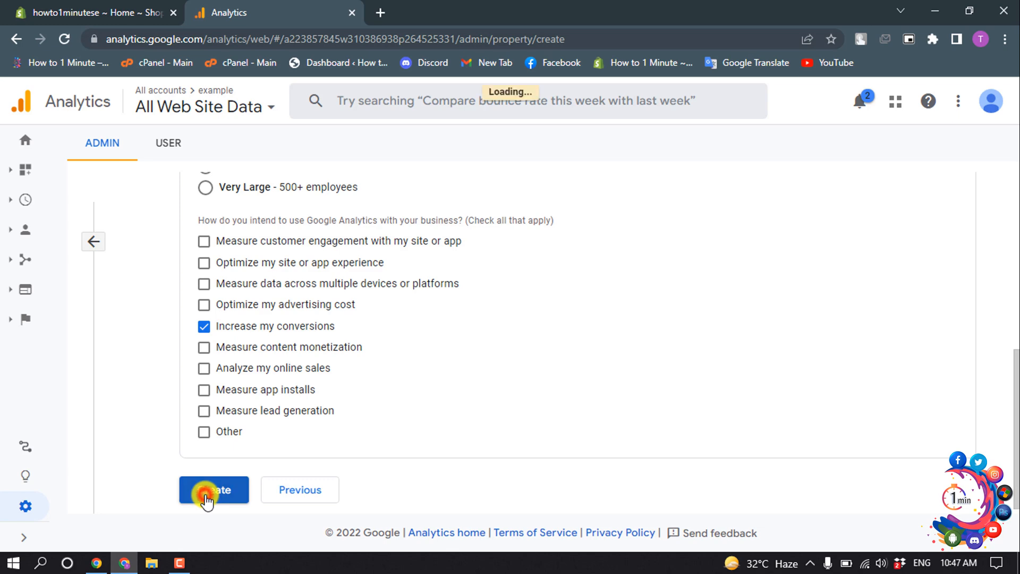
pyautogui.click(214, 489)
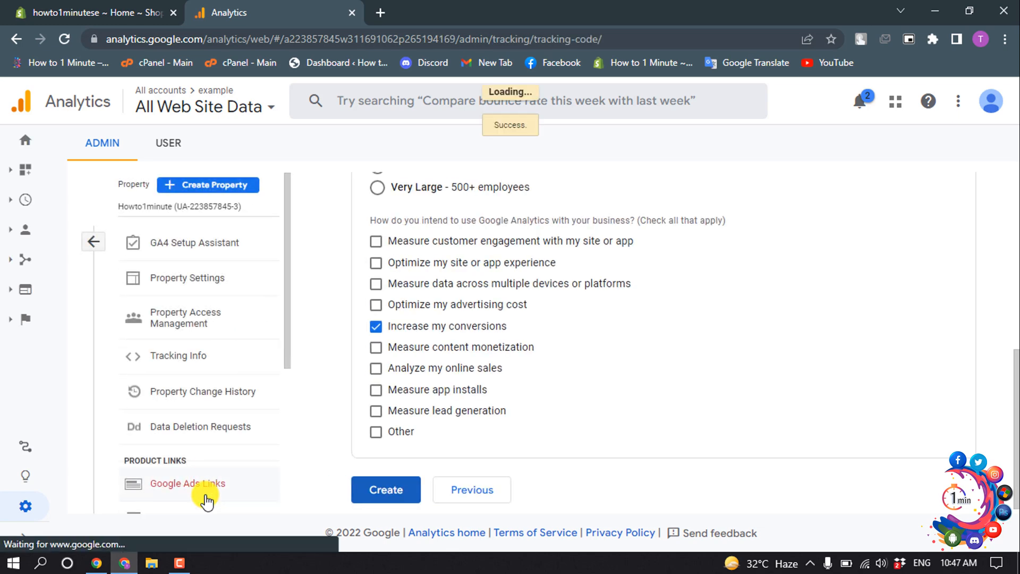
# Step: Copy the Global Site Tag (gtag.js) snippet and switch to the Shopify admin
pyautogui.click(177, 355)
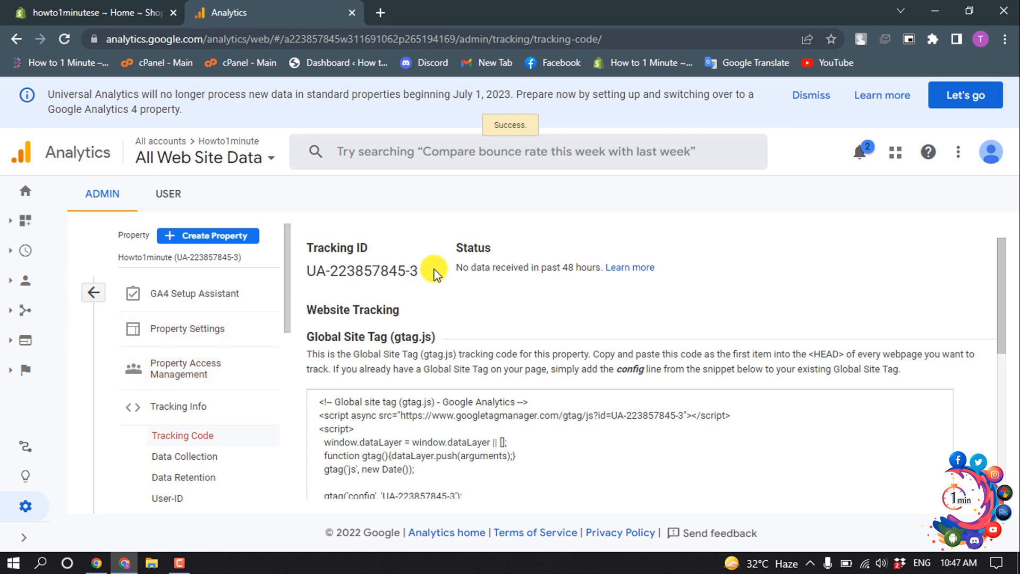
pyautogui.scroll(-3)
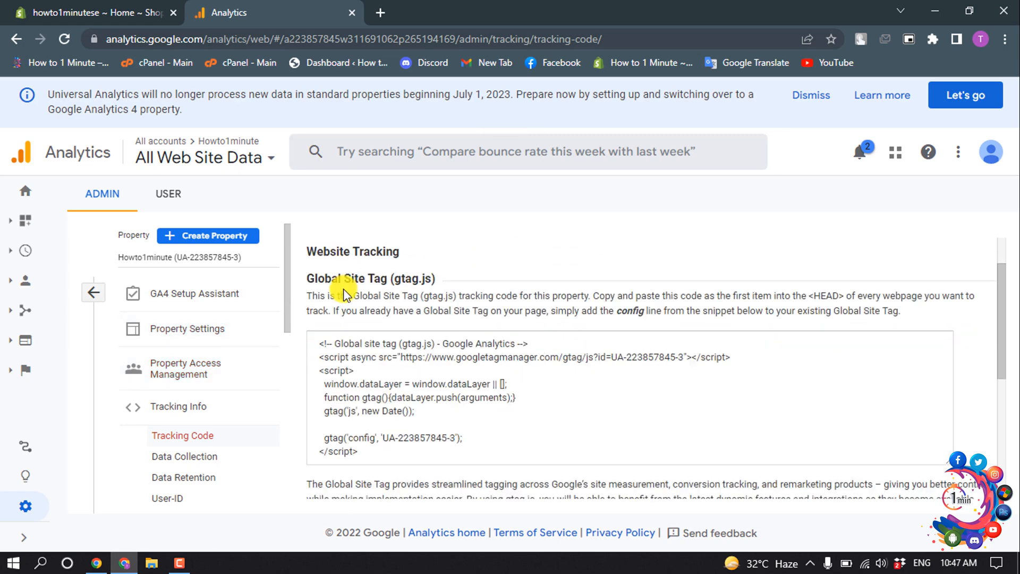
pyautogui.scroll(-3)
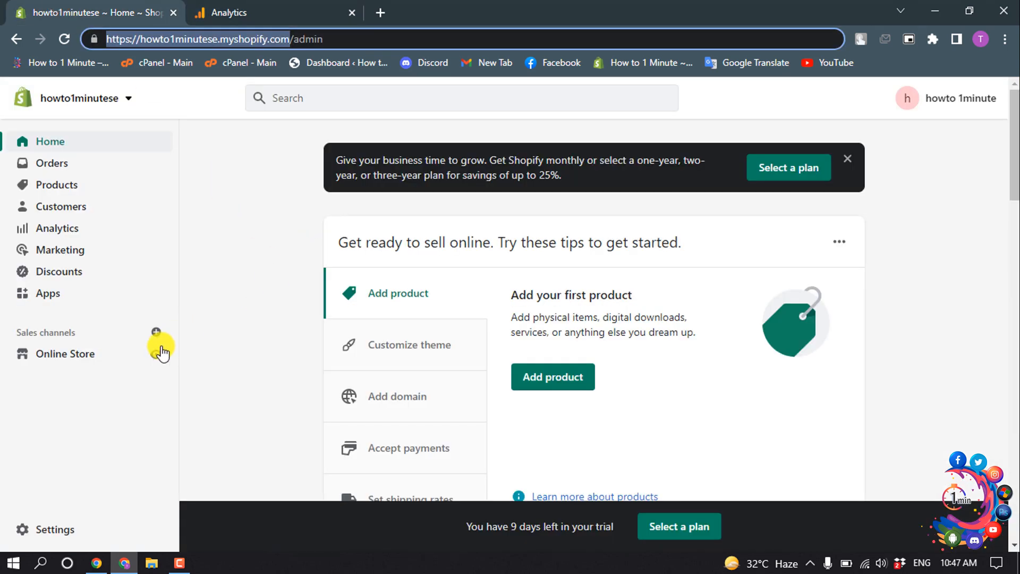
# Step: Edit the Dawn theme's code from Online Store > Themes so theme.liquid is shown
pyautogui.click(74, 353)
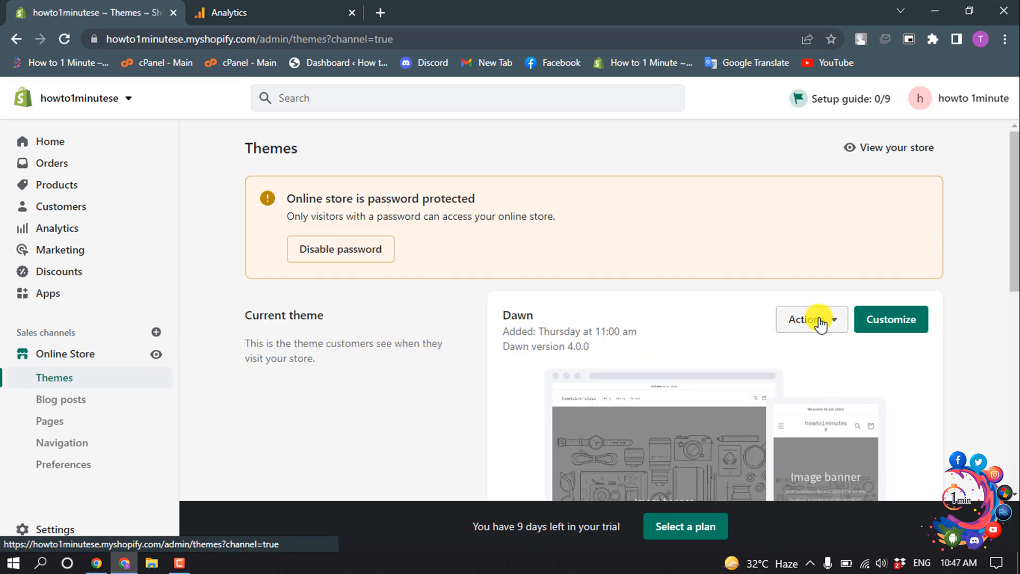
pyautogui.click(808, 319)
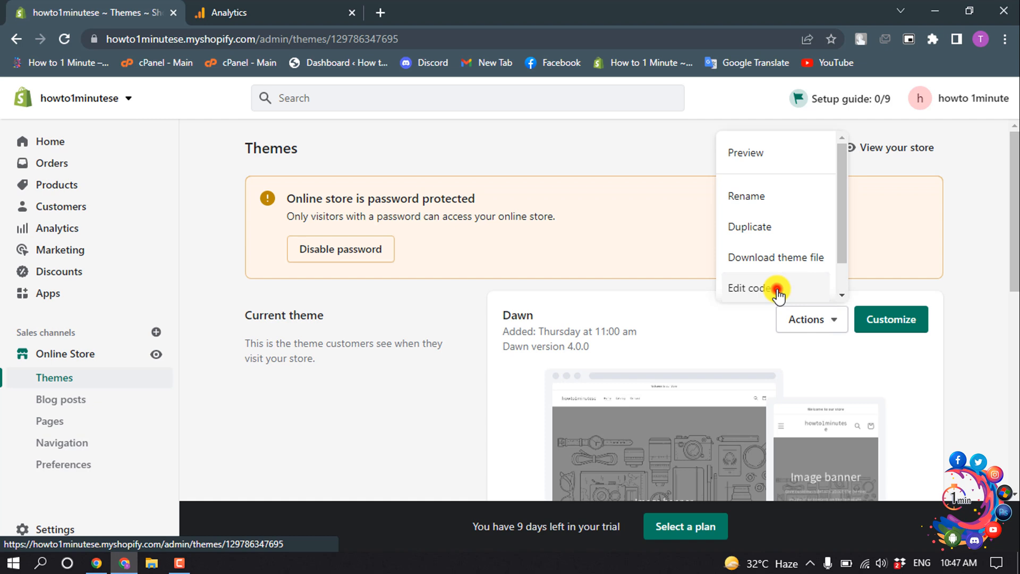
pyautogui.click(752, 288)
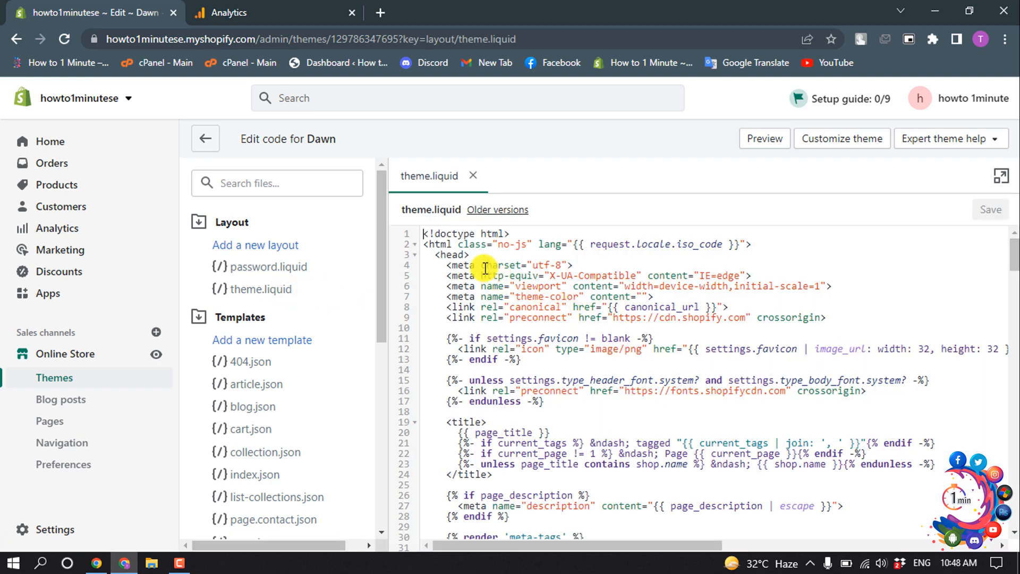
# Step: Paste the site tag right after <head> in theme.liquid and save the file
pyautogui.doubleClick(450, 254)
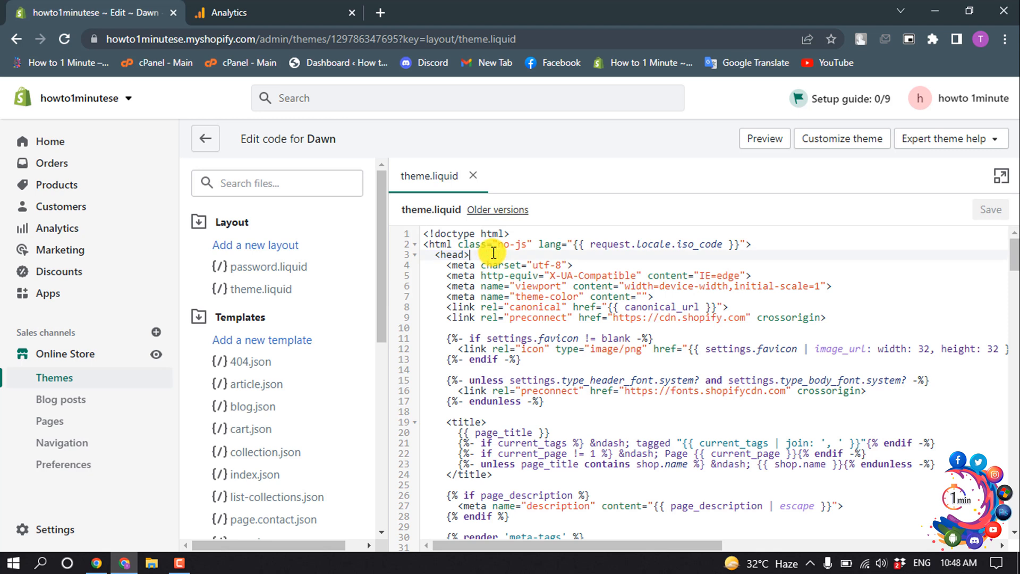
pyautogui.rightClick(494, 253)
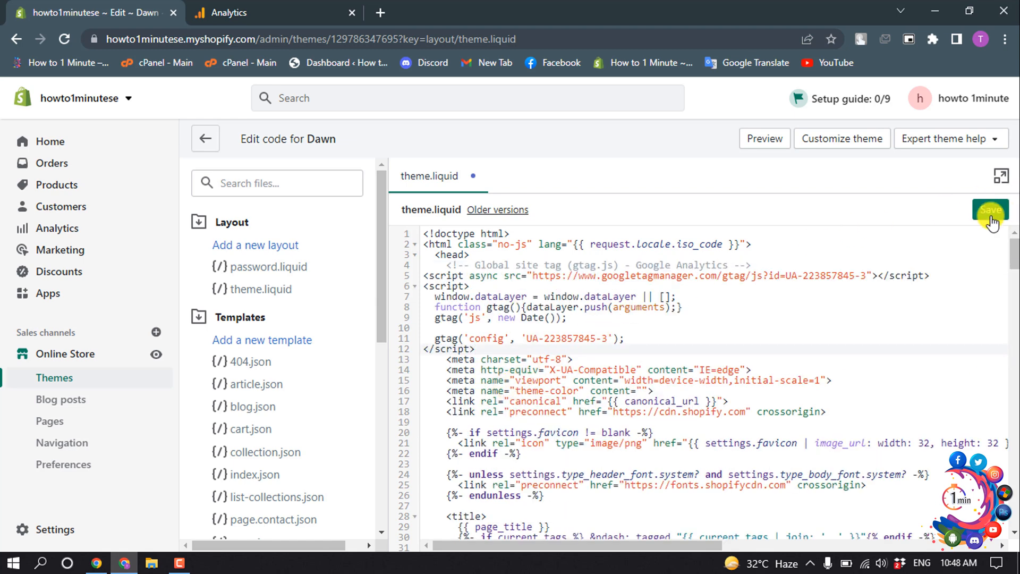
pyautogui.click(992, 209)
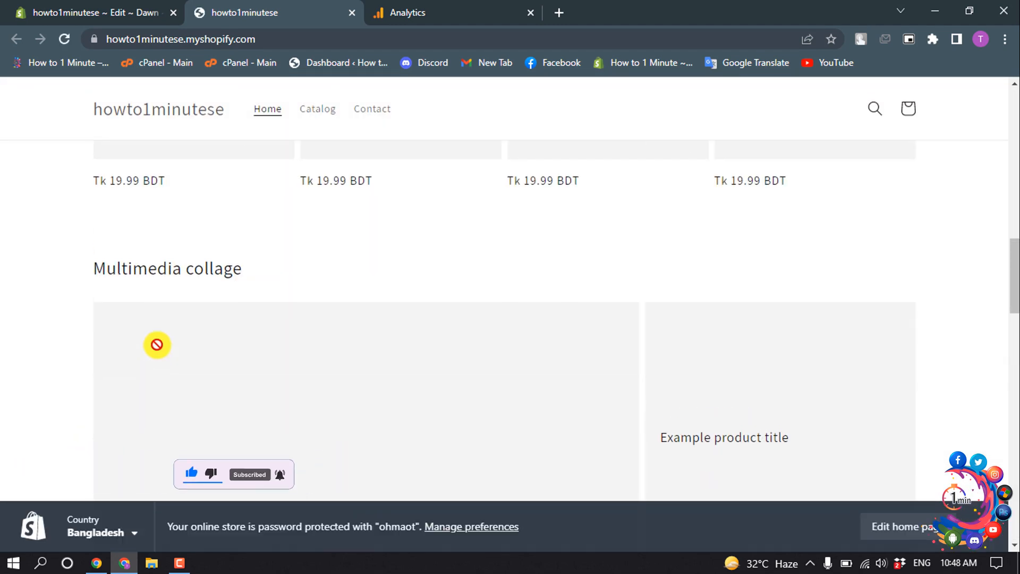
# Step: View the Realtime Overview reporting 1 active user, then return to the storefront tab
pyautogui.click(452, 13)
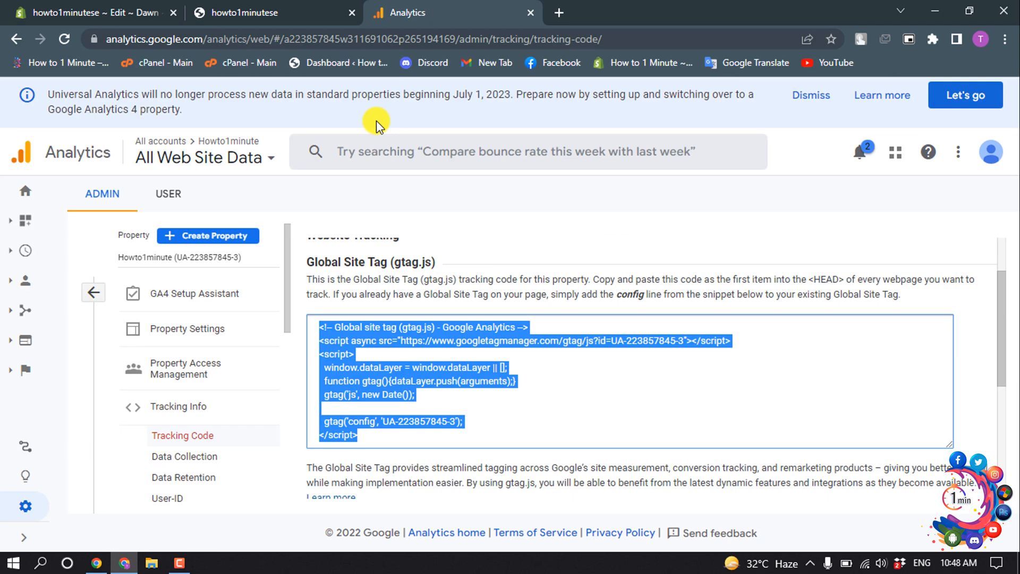
pyautogui.moveTo(24, 253)
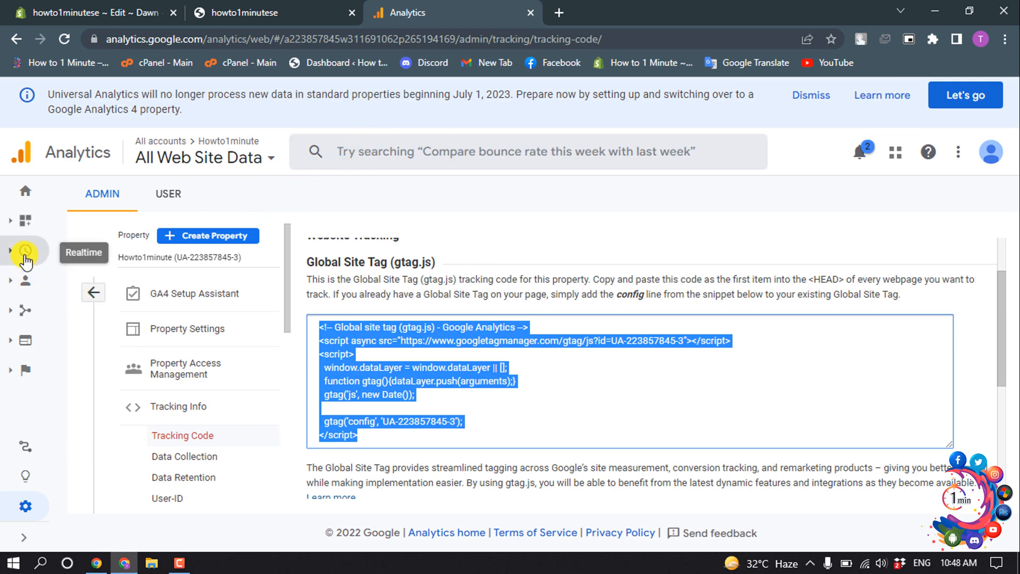
pyautogui.click(24, 253)
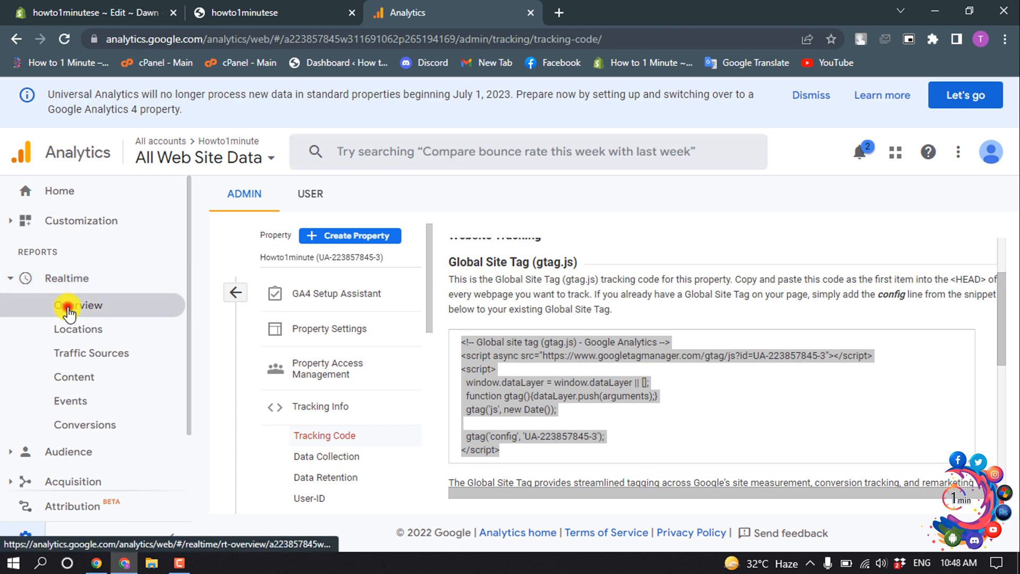
pyautogui.click(77, 305)
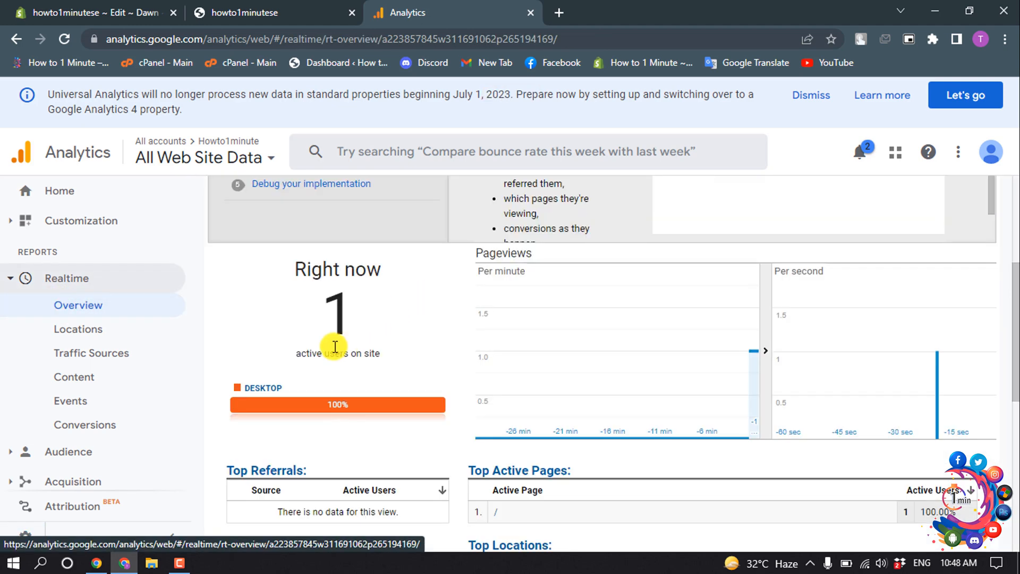
pyautogui.moveTo(283, 319)
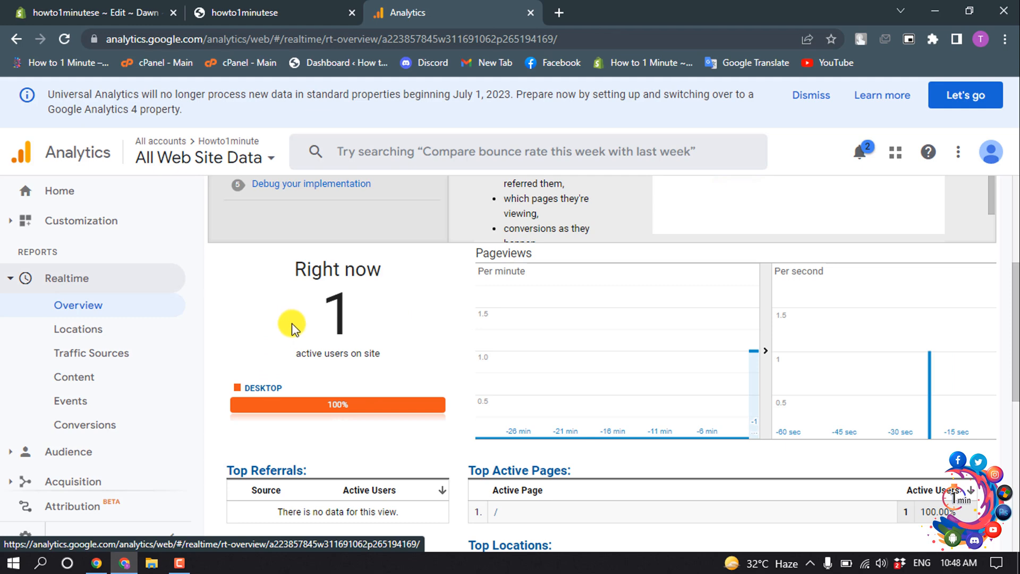
pyautogui.moveTo(315, 376)
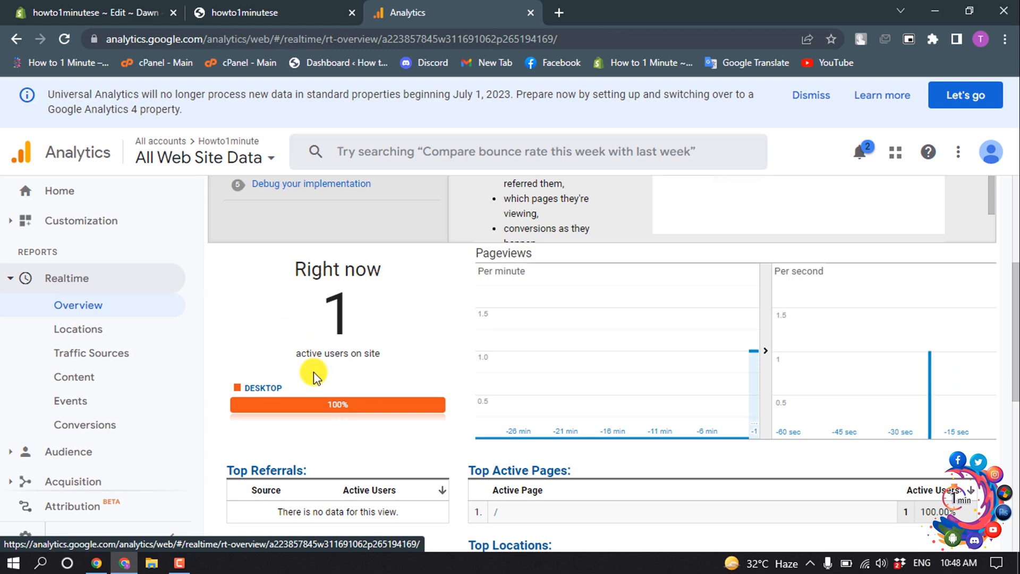
pyautogui.click(244, 13)
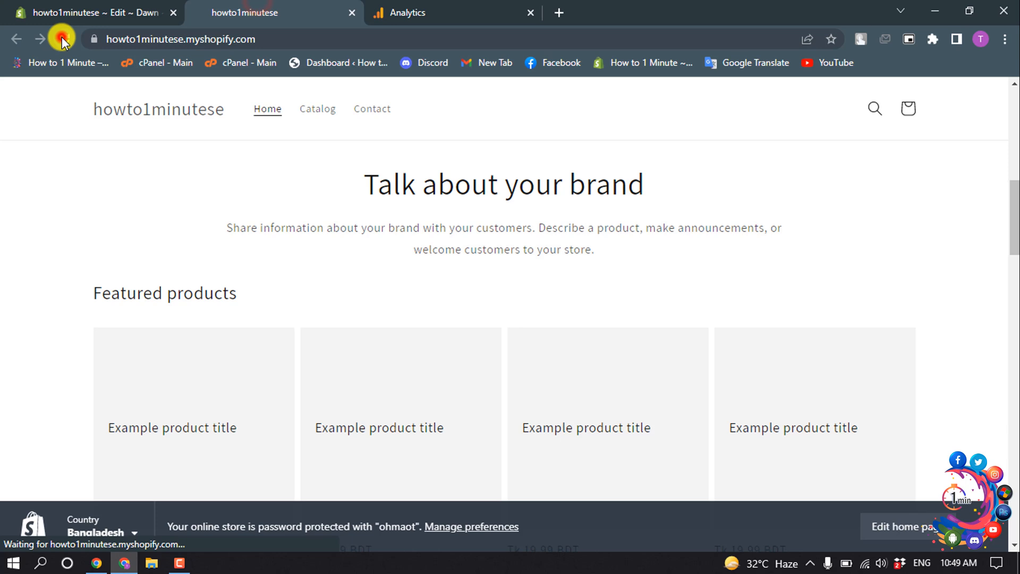
# Step: Reload the storefront so Realtime registers a fresh pageview with 1 active user
pyautogui.click(63, 39)
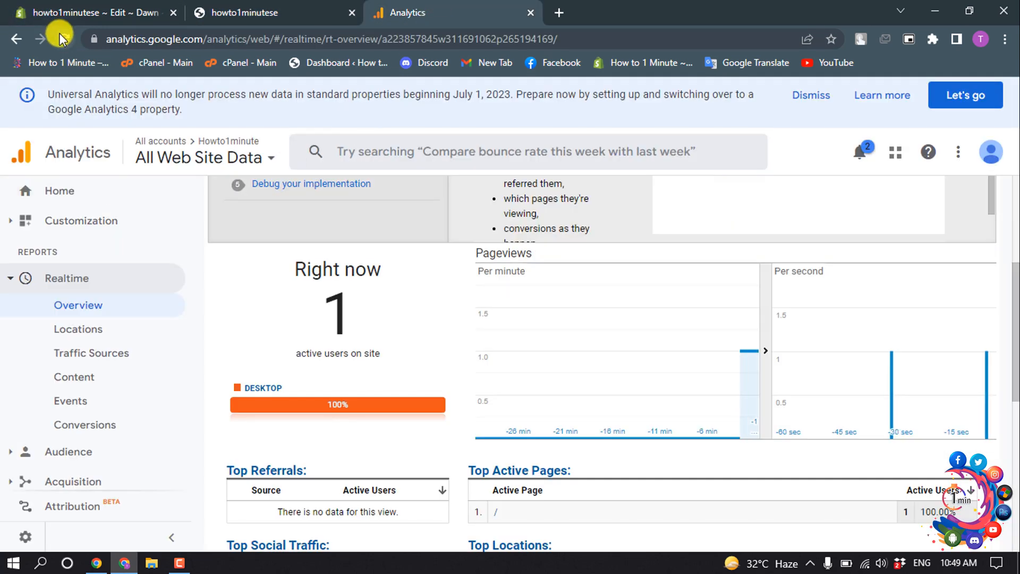
pyautogui.moveTo(497, 334)
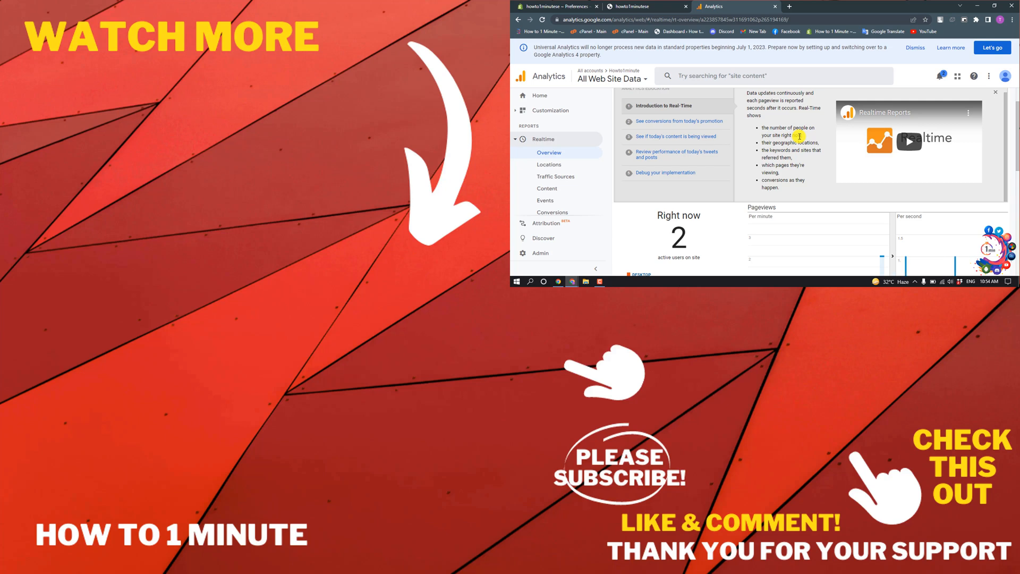
# Step: Watch the Realtime Overview update to 2 active users on the store
pyautogui.scroll(-3)
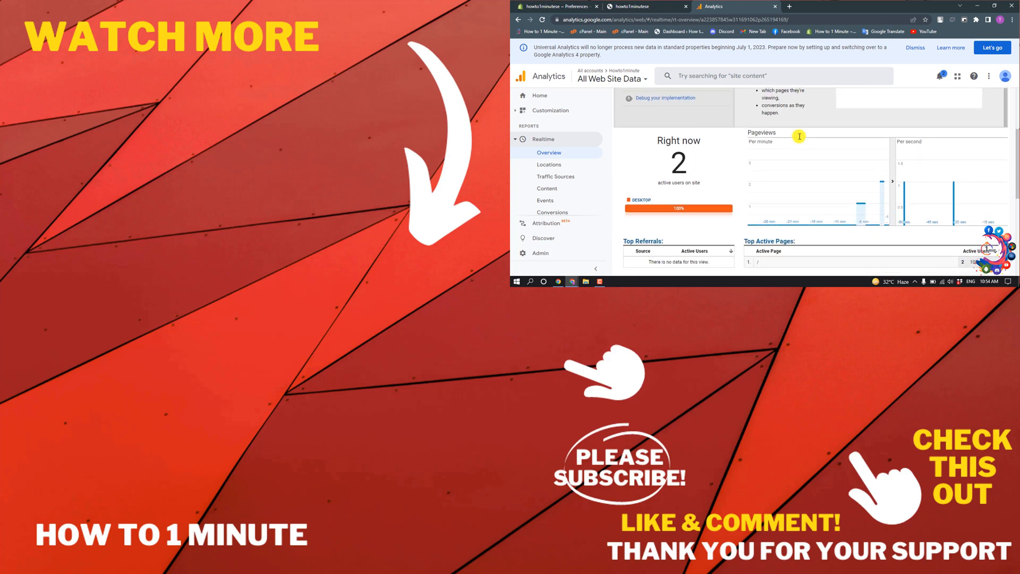